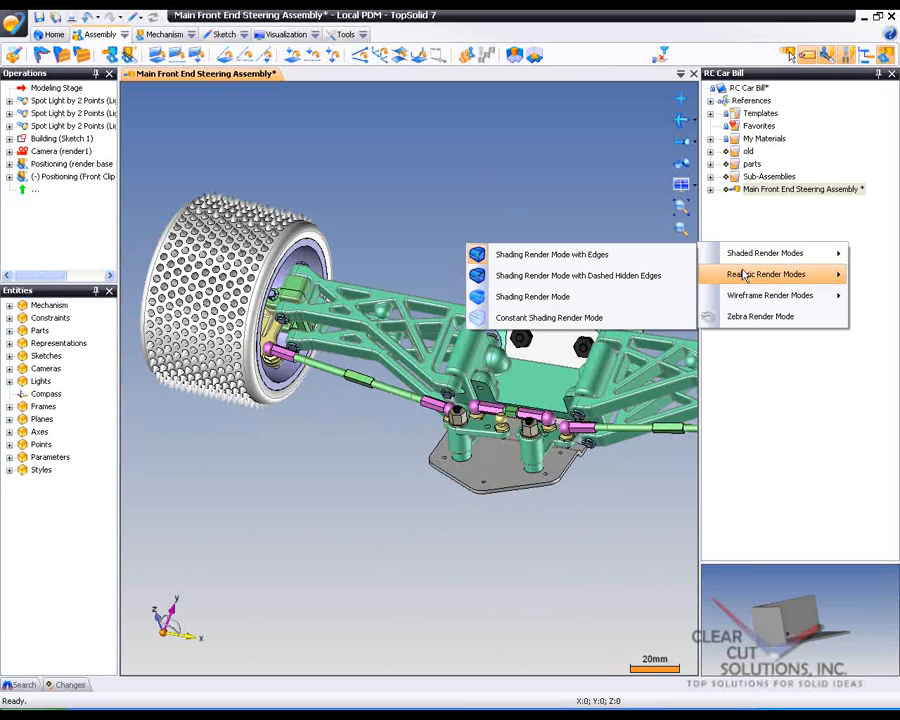
{"action": "mouse_move", "coordinate": [767, 274]}
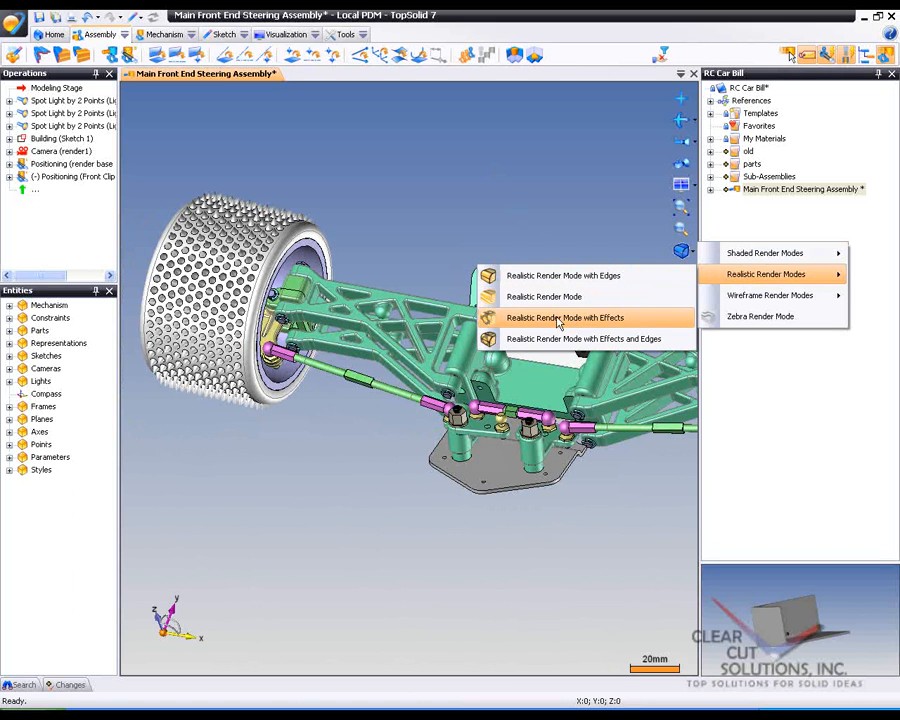
{"action": "mouse_move", "coordinate": [588, 323]}
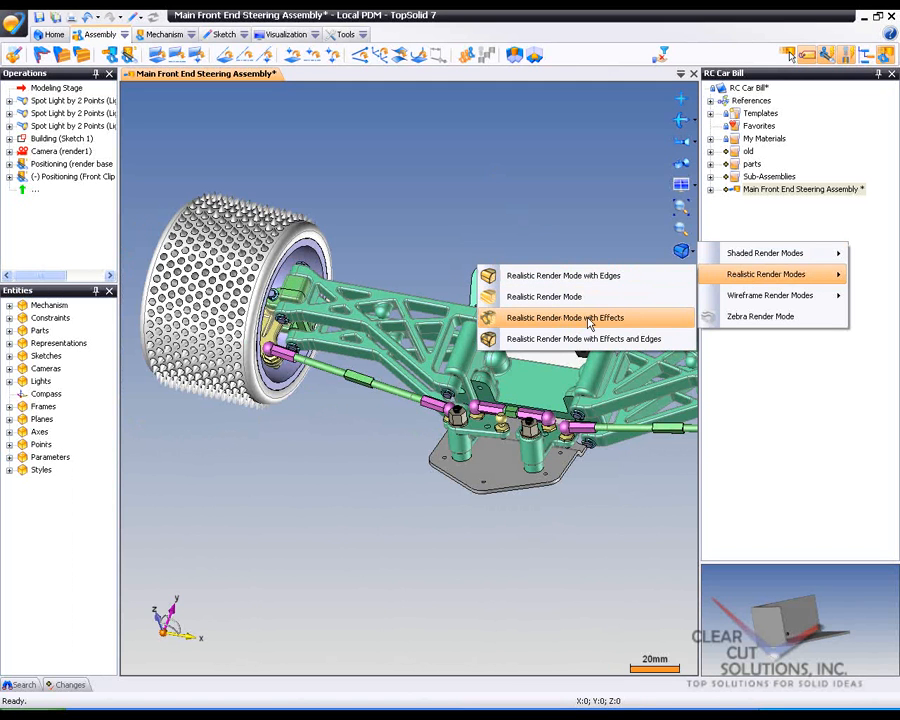
- Switch the steering assembly to Realistic Render Mode with Effects to show cast shadows
{"action": "left_click", "coordinate": [567, 317]}
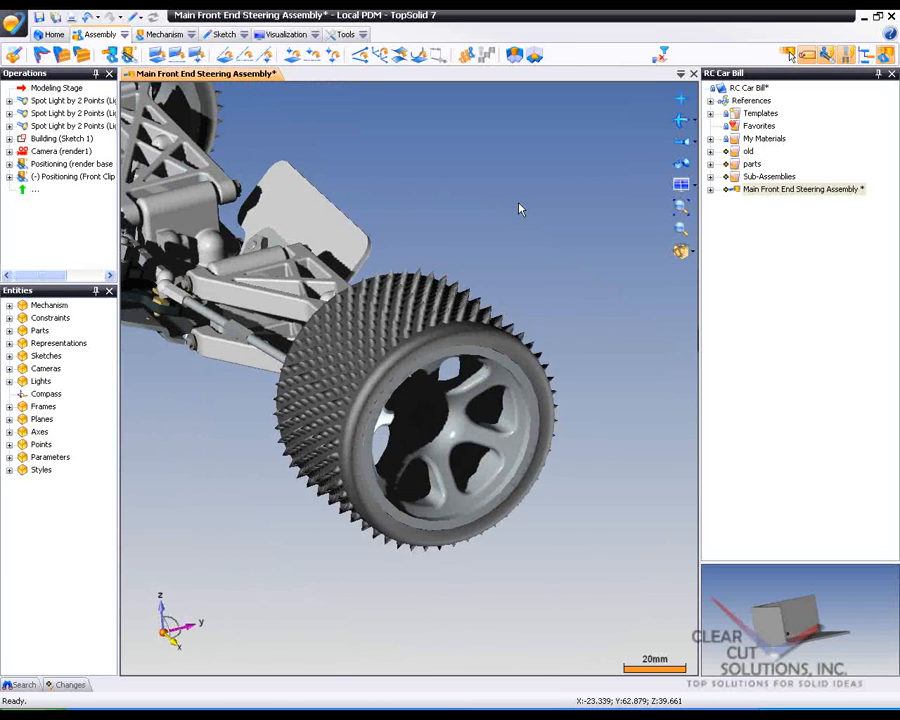
- Filter the Search panel to Environment type and apply the Museum environment
{"action": "left_click", "coordinate": [20, 684]}
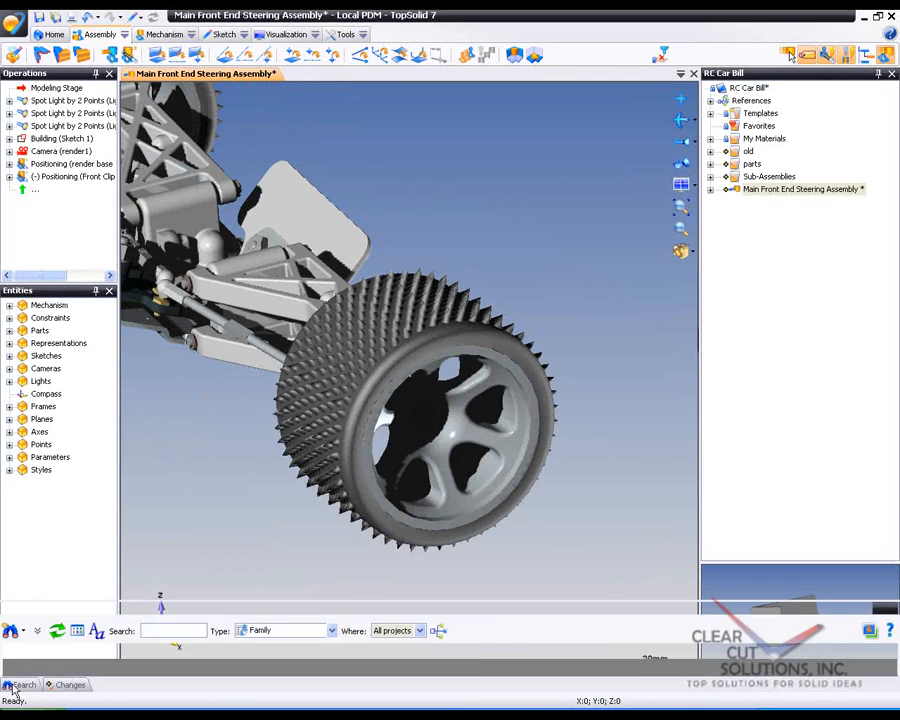
{"action": "left_click", "coordinate": [22, 684]}
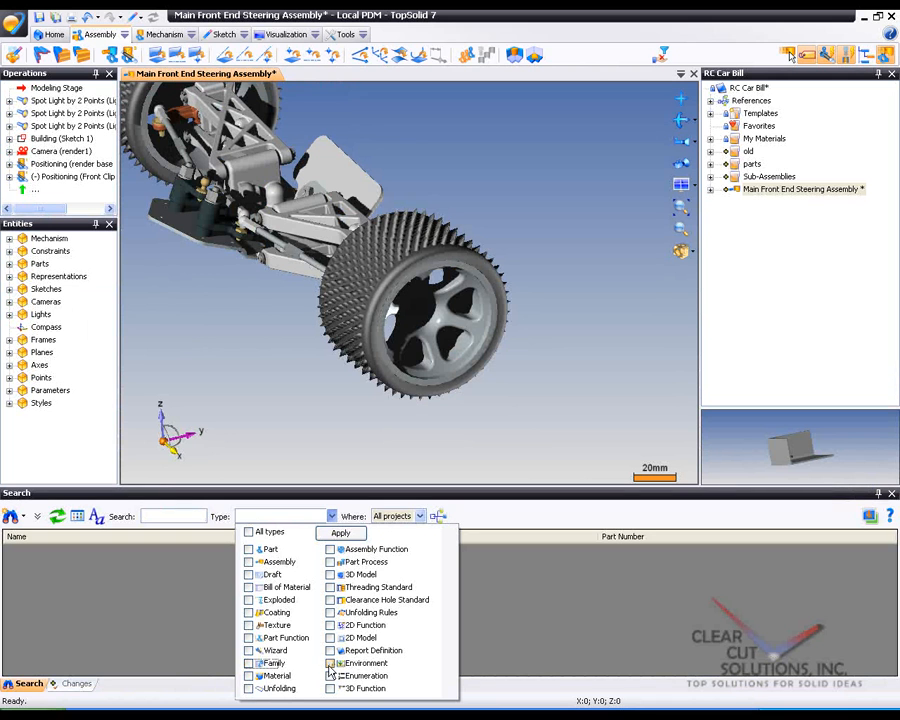
{"action": "left_click", "coordinate": [331, 663]}
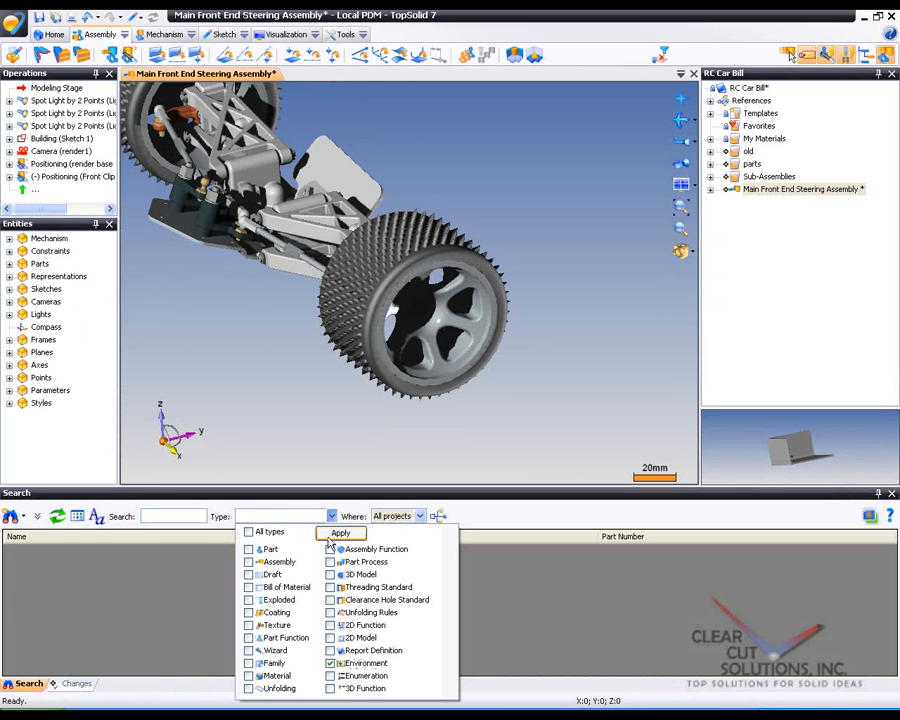
{"action": "left_click", "coordinate": [340, 533]}
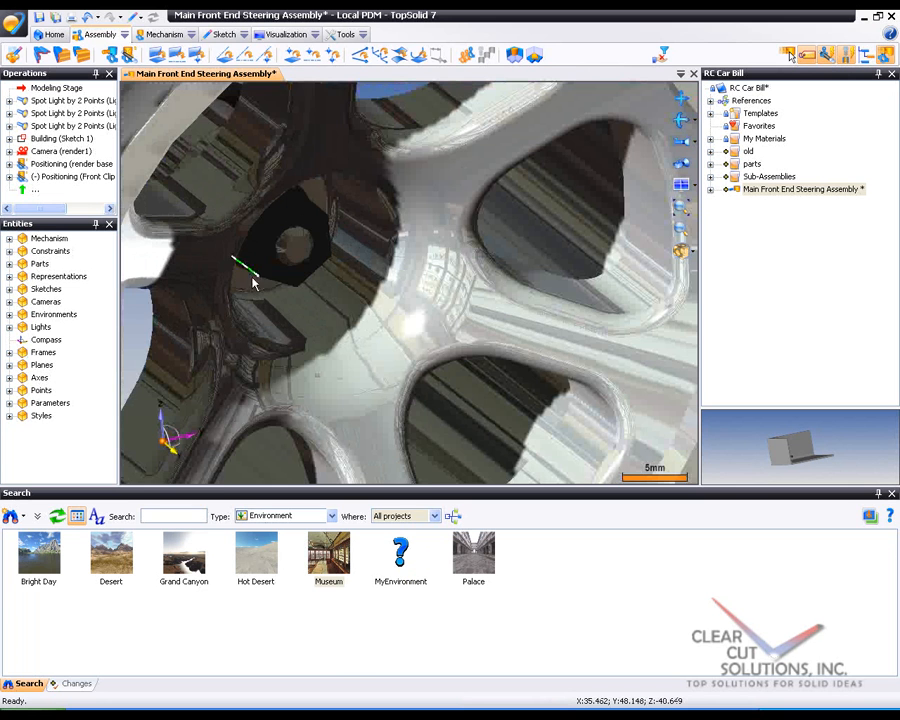
- Orbit around the wheel hub and rim, then close Search and remove the Museum environment
{"action": "left_click_drag", "start_coordinate": [255, 285], "coordinate": [440, 332]}
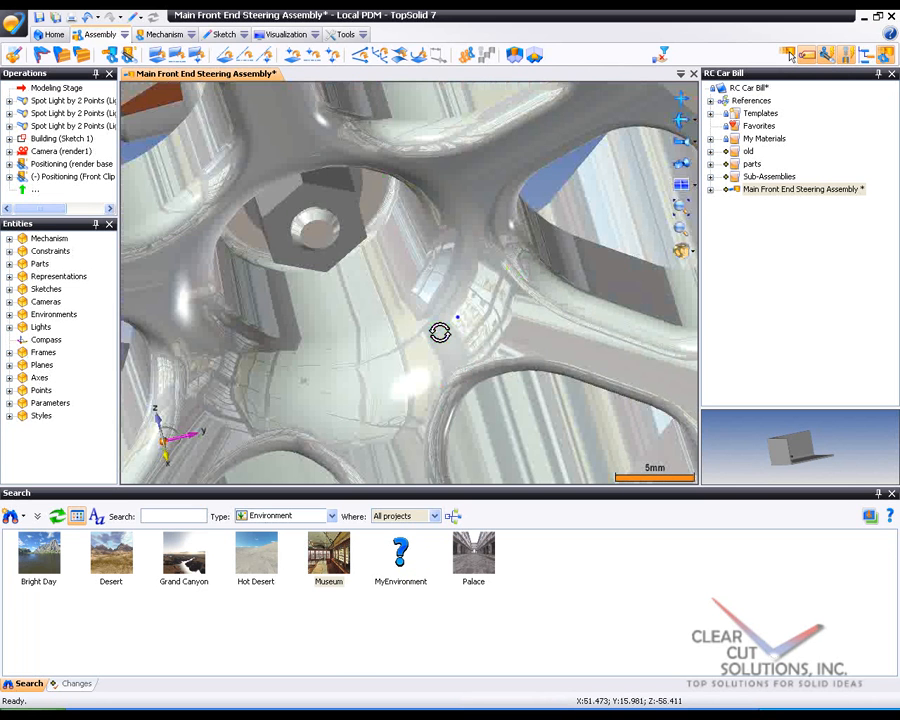
{"action": "left_click_drag", "start_coordinate": [440, 333], "coordinate": [460, 295]}
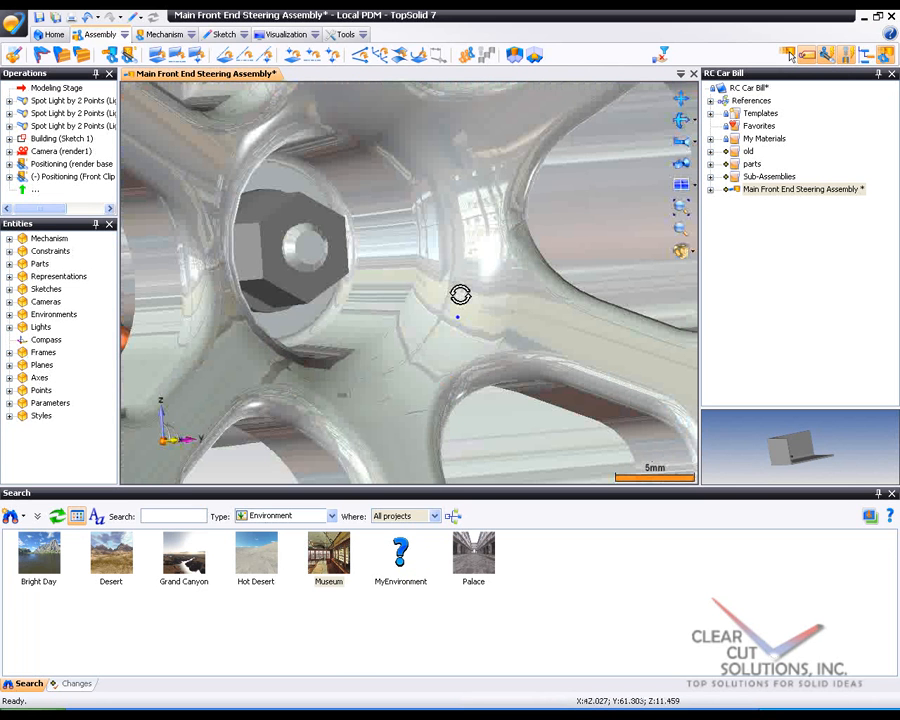
{"action": "left_click_drag", "start_coordinate": [460, 295], "coordinate": [445, 310]}
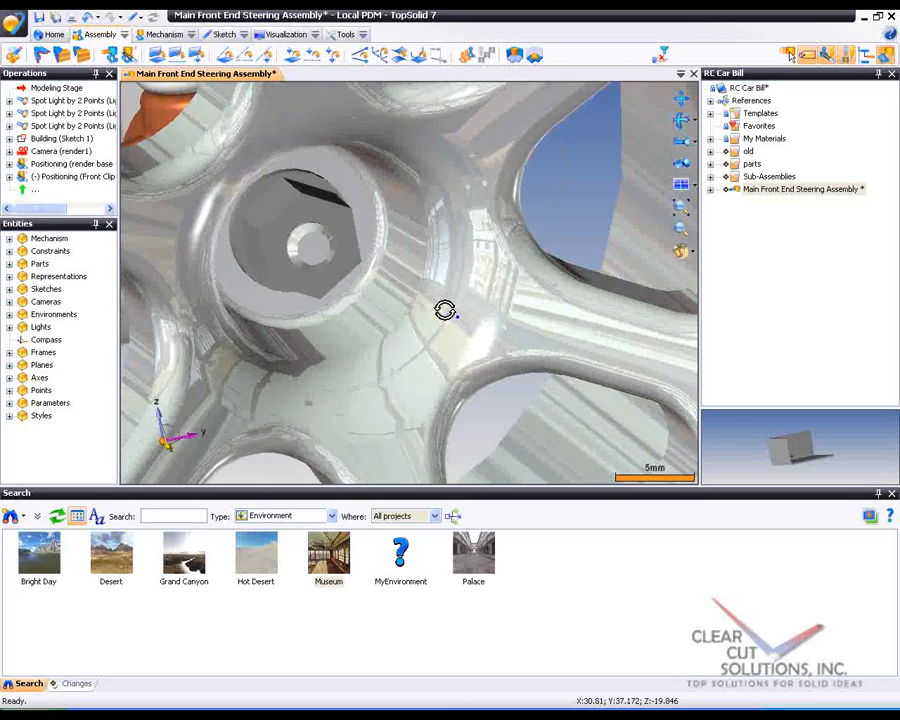
{"action": "left_click", "coordinate": [447, 310]}
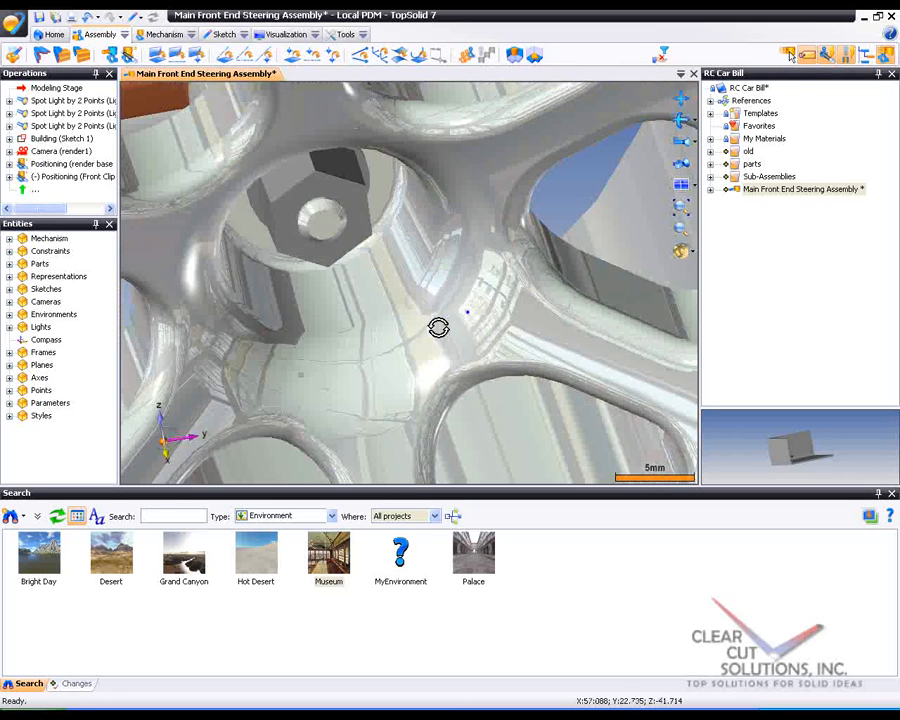
{"action": "left_click_drag", "start_coordinate": [438, 328], "coordinate": [457, 317]}
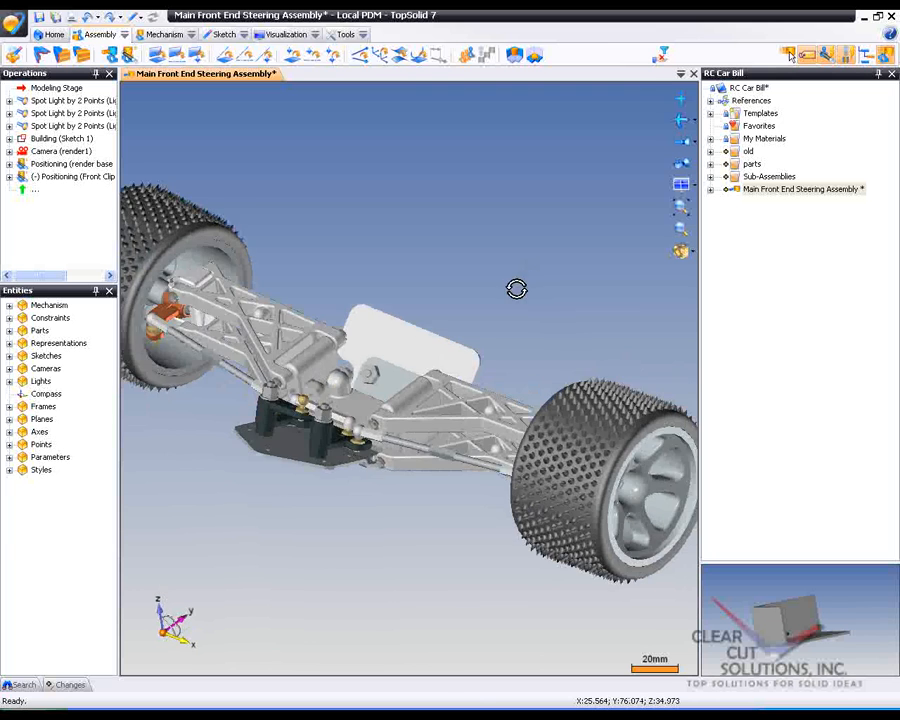
- Render a 1024×1024 image of View 1 and close the rendered preview
{"action": "left_click_drag", "start_coordinate": [516, 289], "coordinate": [463, 305]}
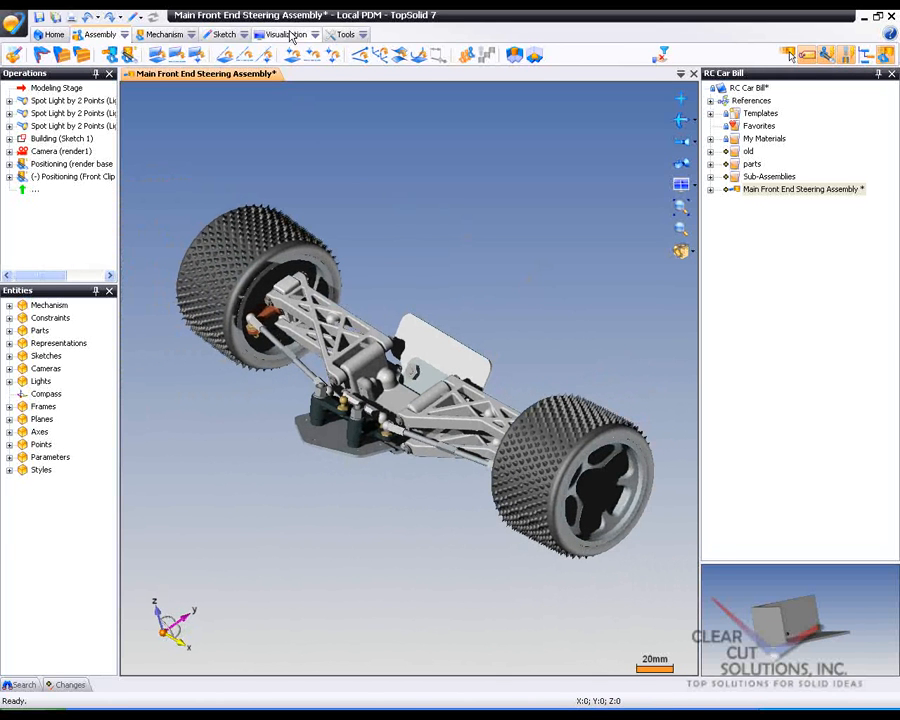
{"action": "left_click", "coordinate": [290, 34]}
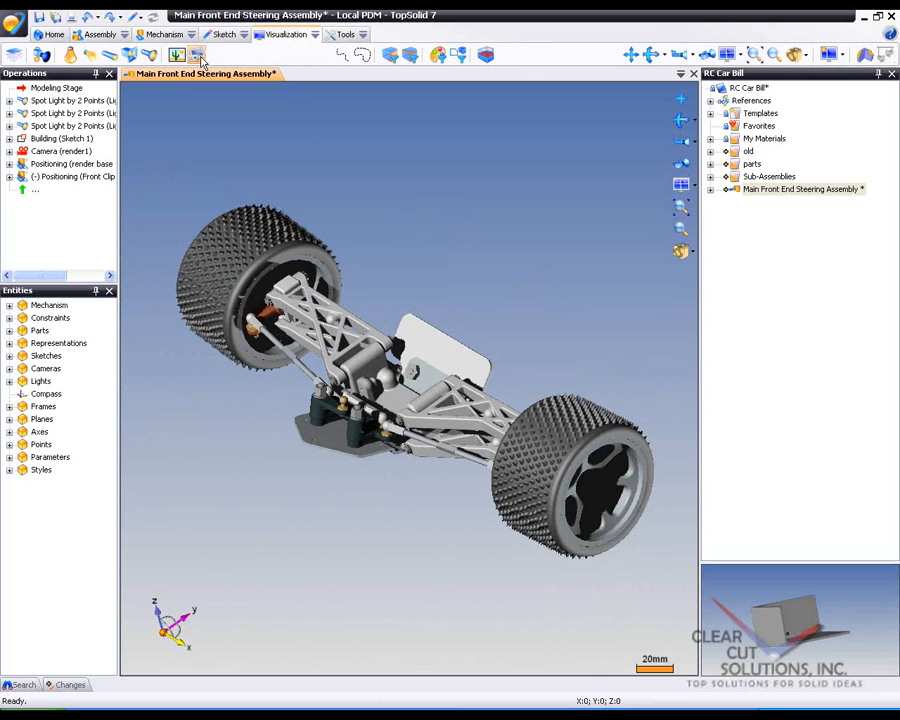
{"action": "left_click", "coordinate": [198, 54]}
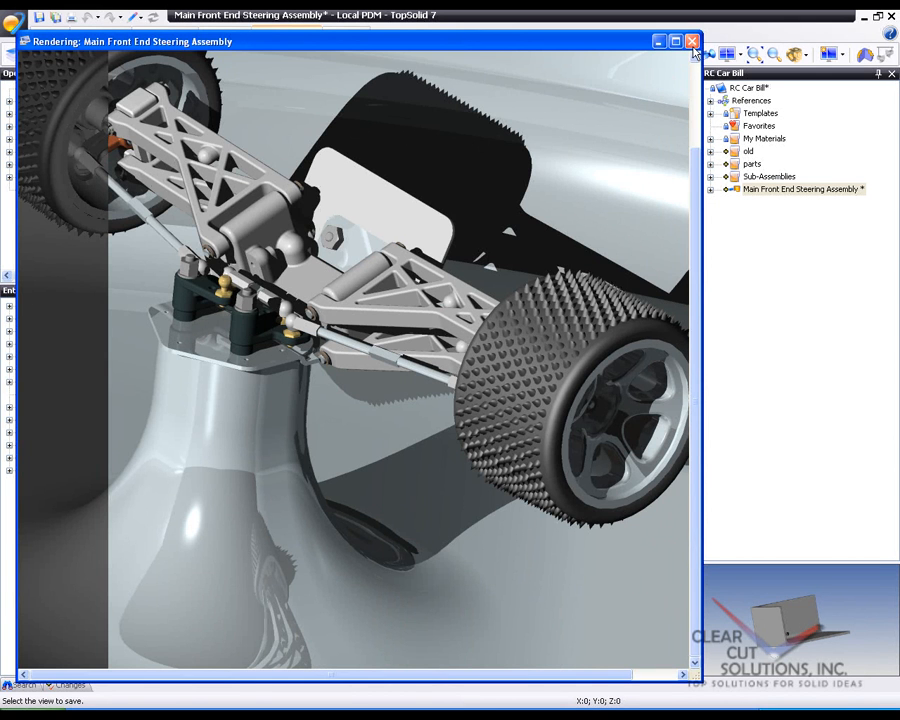
{"action": "left_click", "coordinate": [689, 44]}
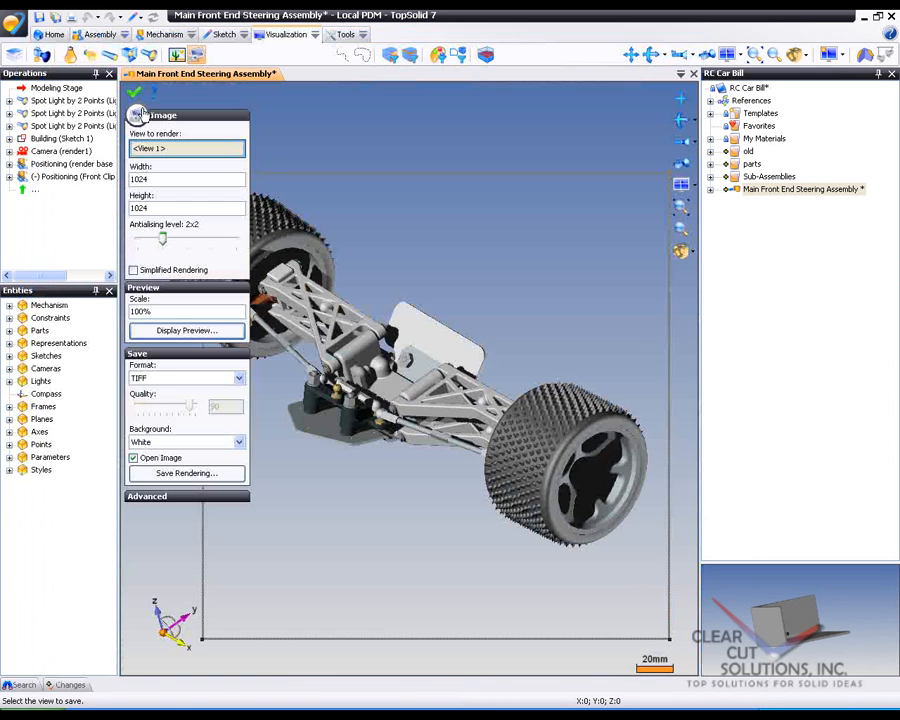
- Close the Render Image settings and expand My Materials to reveal Rubber
{"action": "left_click", "coordinate": [138, 99]}
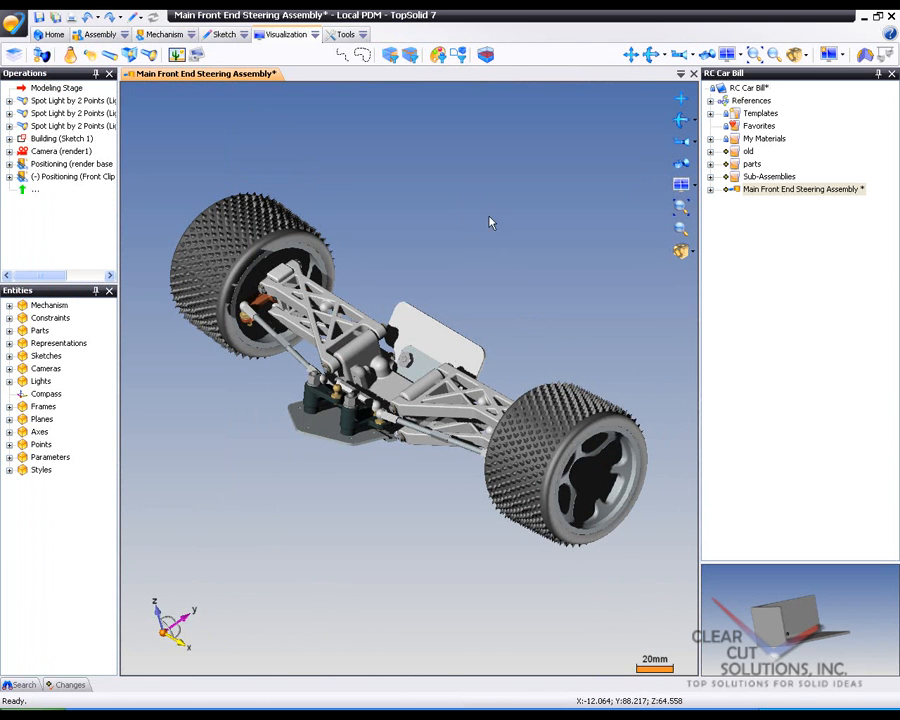
{"action": "left_click", "coordinate": [768, 138]}
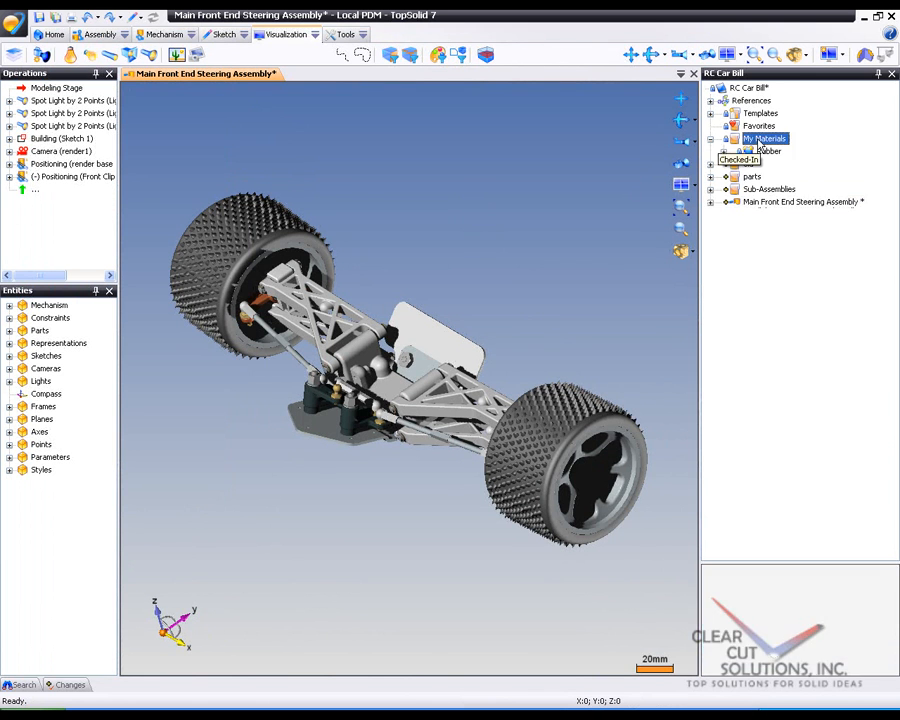
- Create an Advanced > Texture document, Texture 3, in My Materials
{"action": "right_click", "coordinate": [765, 138]}
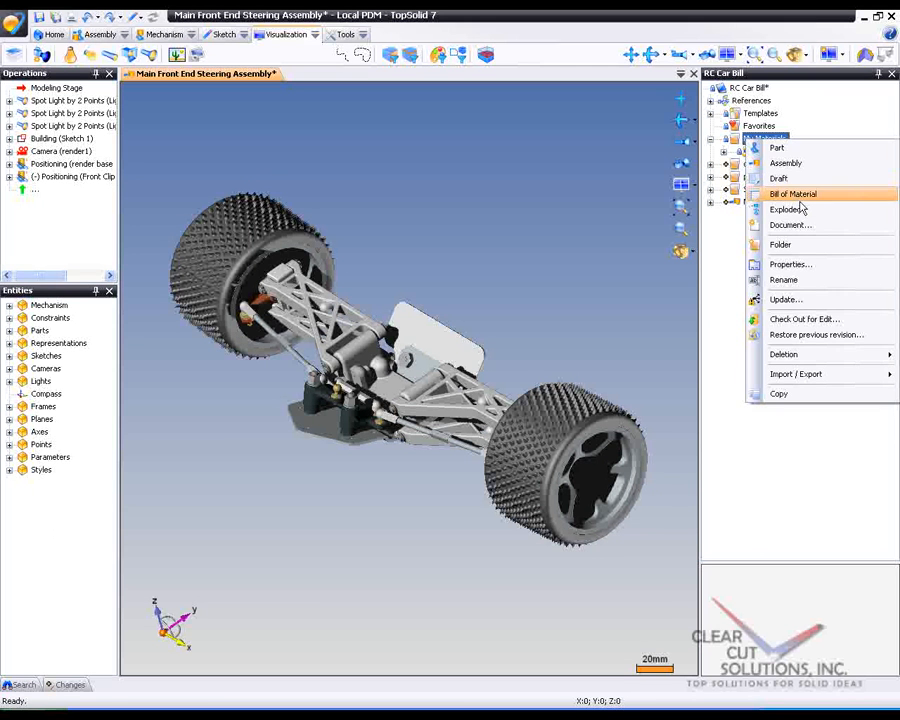
{"action": "left_click", "coordinate": [804, 194]}
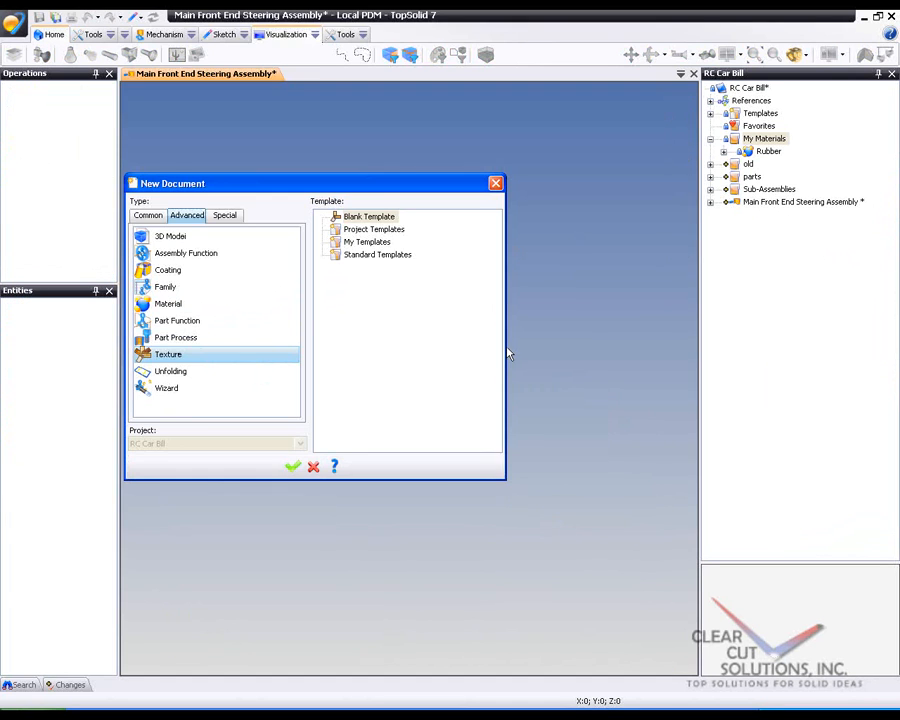
{"action": "left_click", "coordinate": [292, 467]}
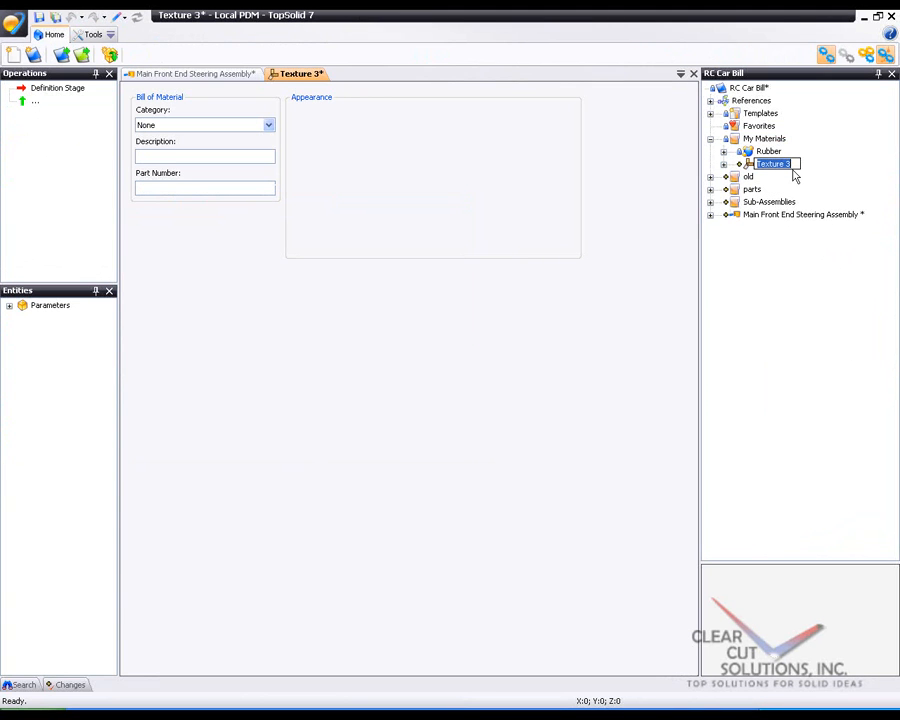
- Rename the texture to pebbles and load Pebbles.jpg as its bitmap
{"action": "type", "text": "pebbles *"}
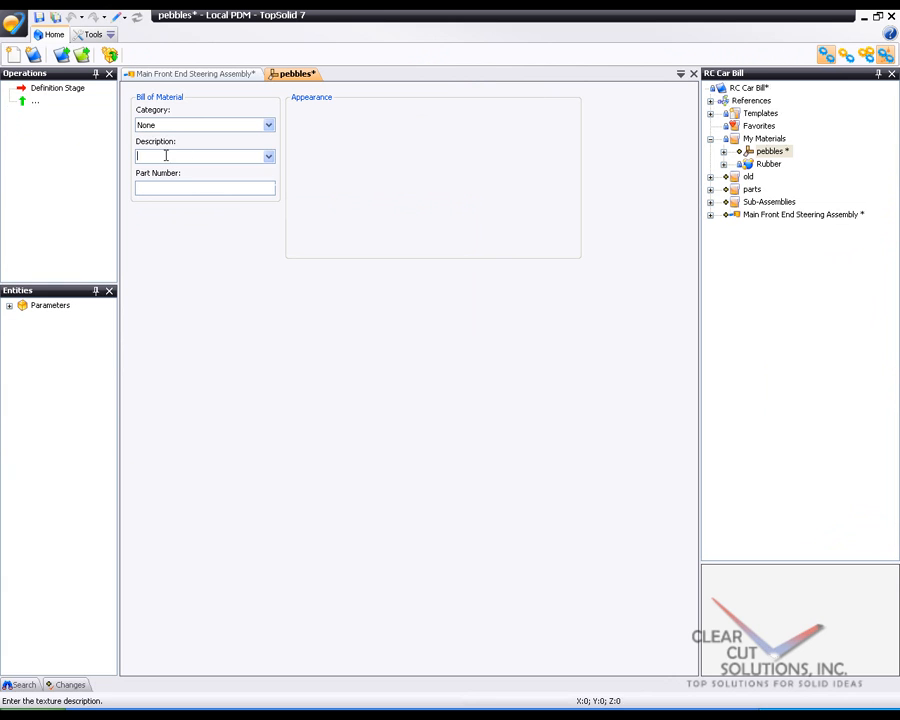
{"action": "type", "text": "pebbles"}
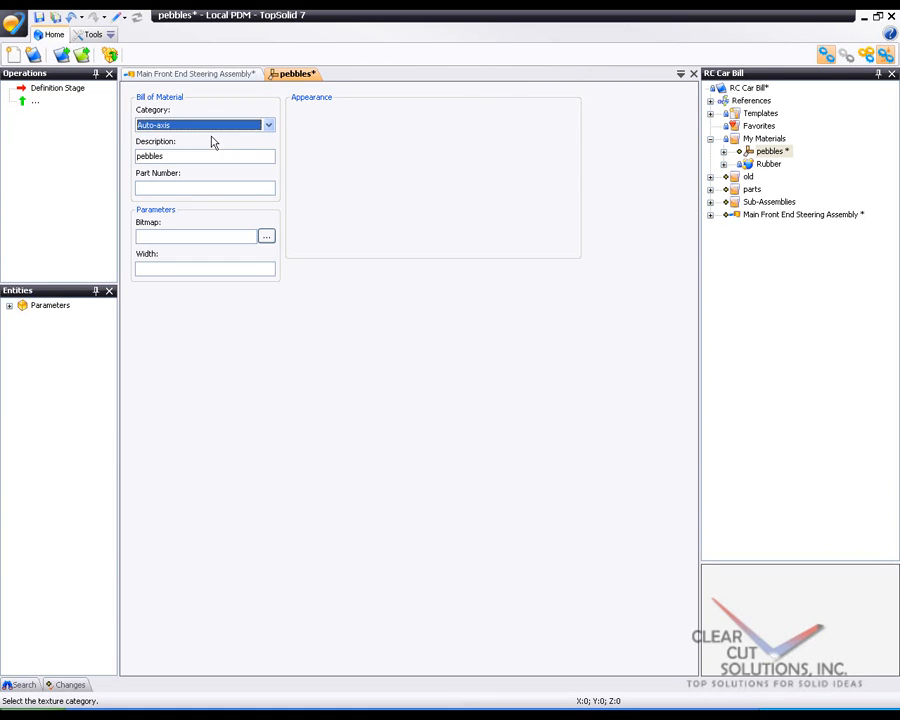
{"action": "mouse_move", "coordinate": [280, 240]}
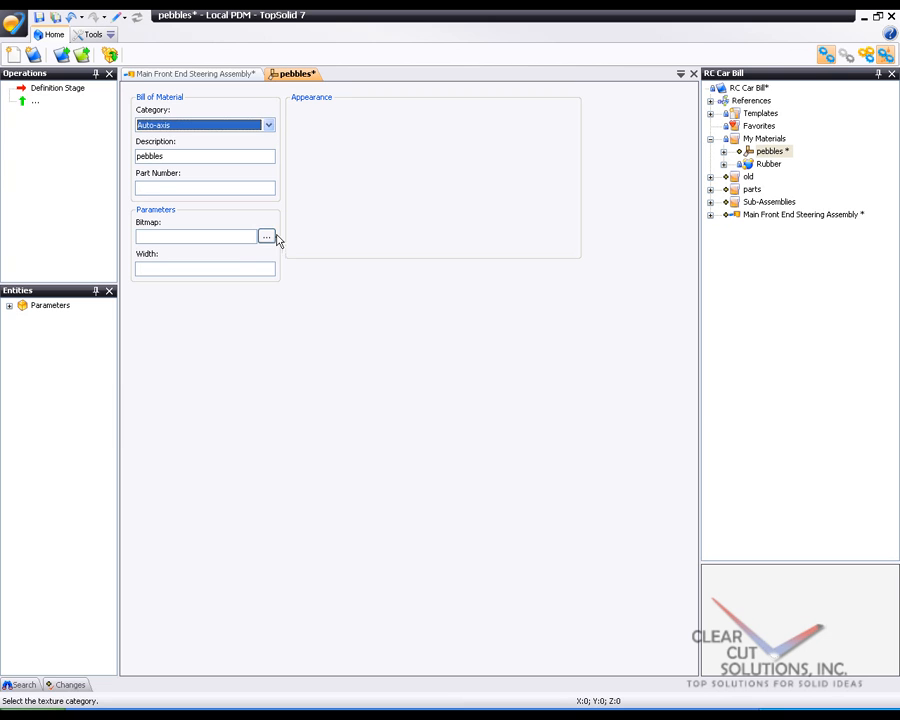
{"action": "left_click", "coordinate": [263, 236]}
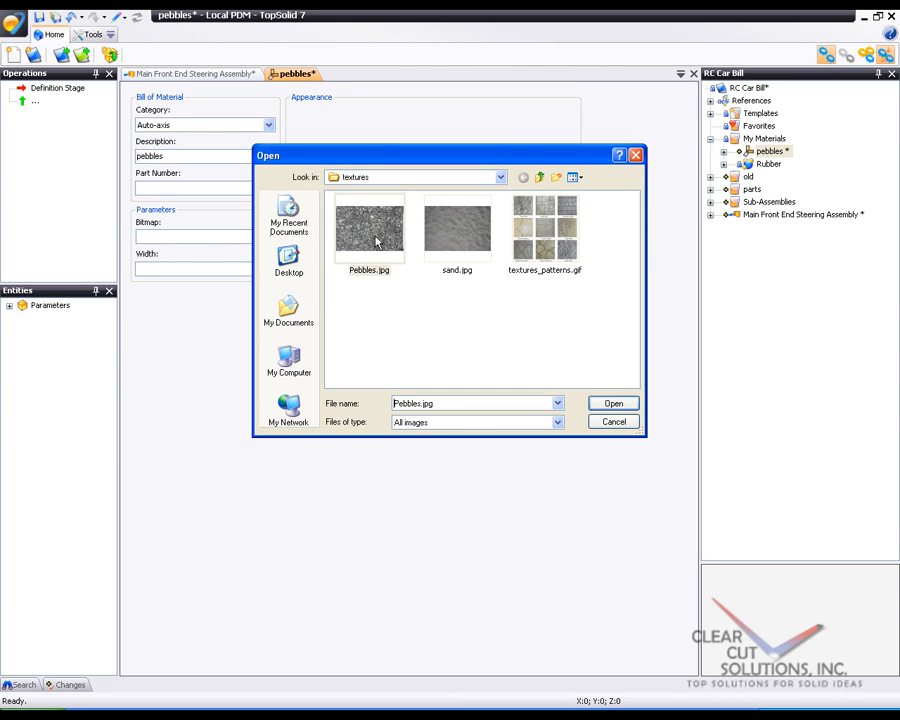
{"action": "left_click", "coordinate": [613, 403]}
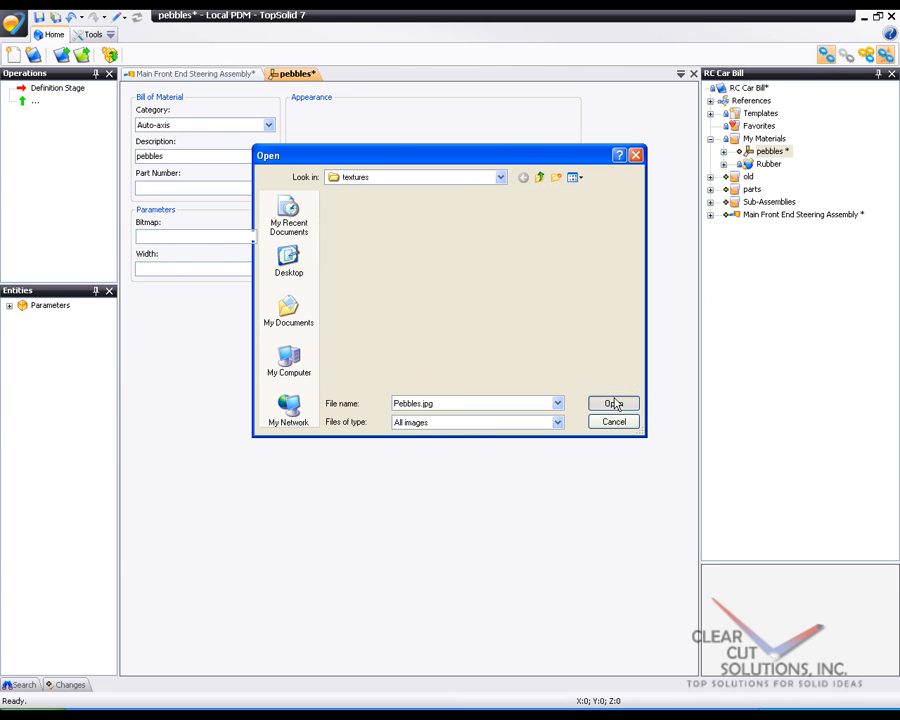
{"action": "left_click", "coordinate": [611, 402]}
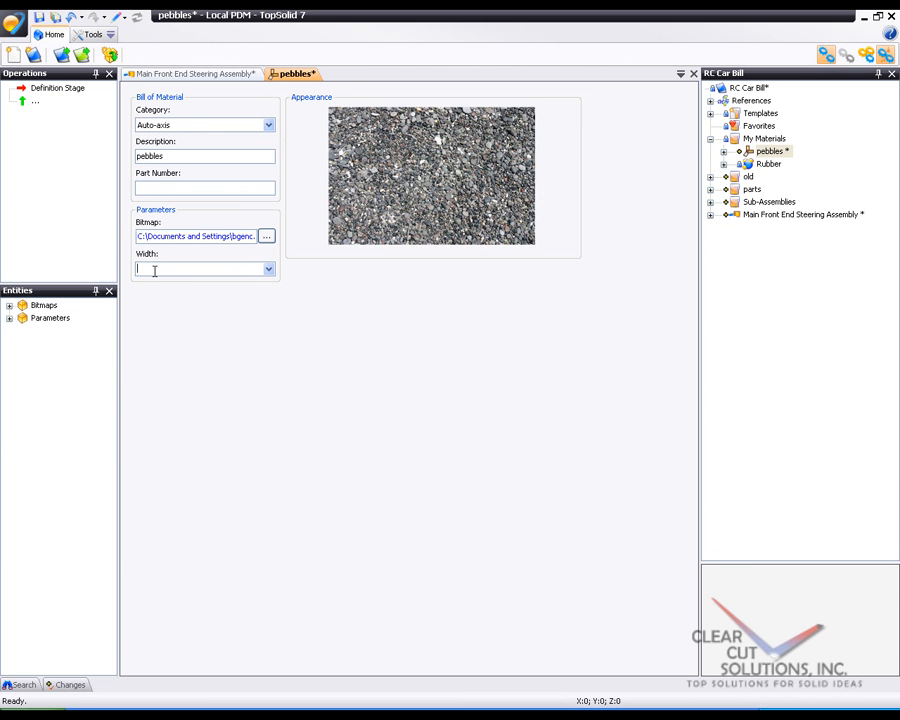
- Set the texture width to 100mm, save all, and start a new My Materials document
{"action": "type", "text": "100mm"}
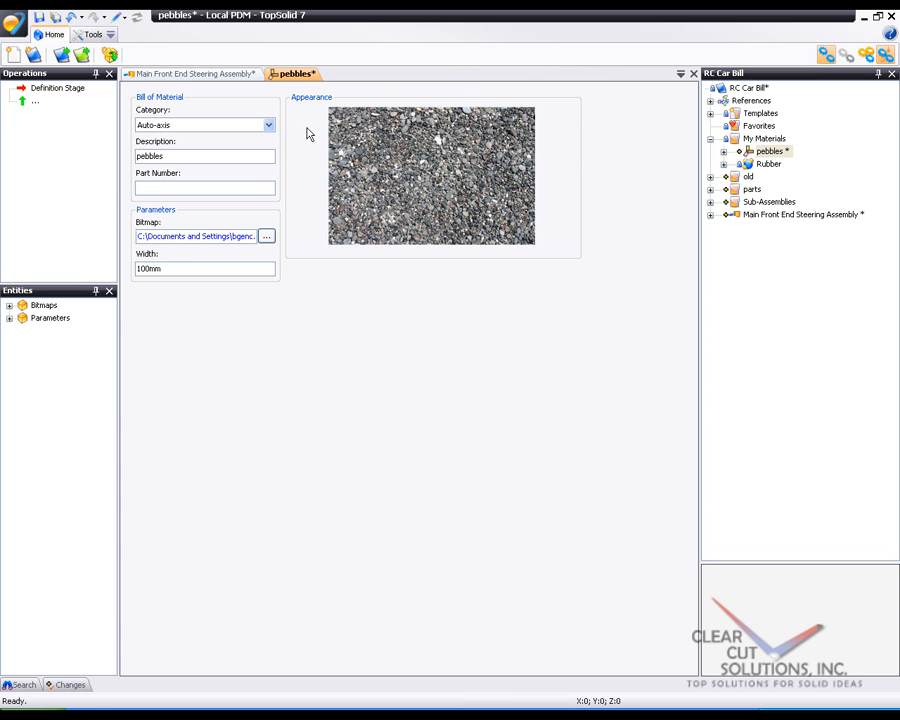
{"action": "right_click", "coordinate": [297, 73]}
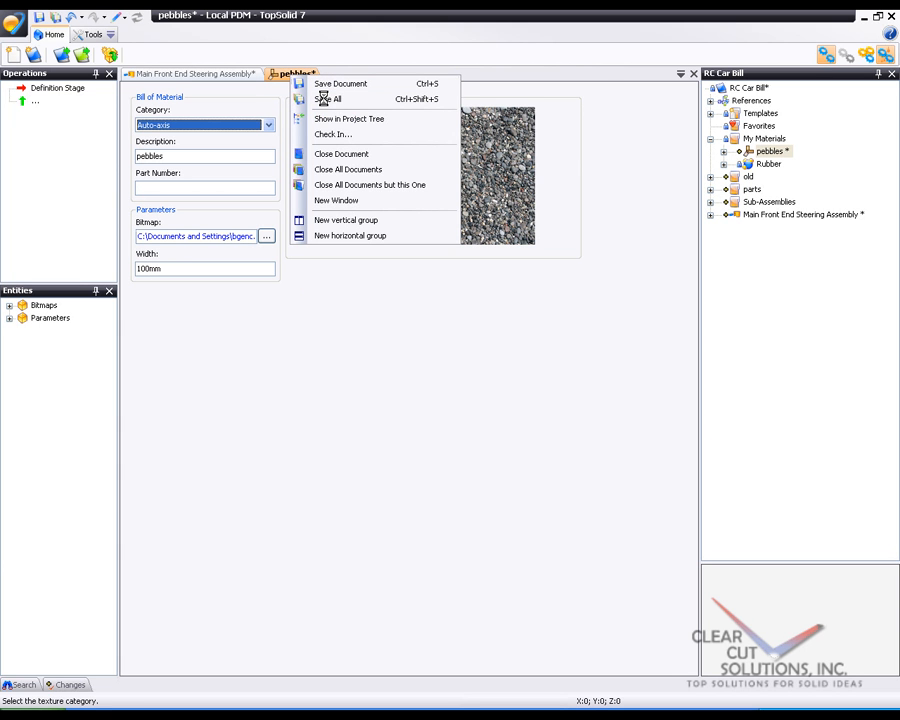
{"action": "left_click", "coordinate": [345, 84]}
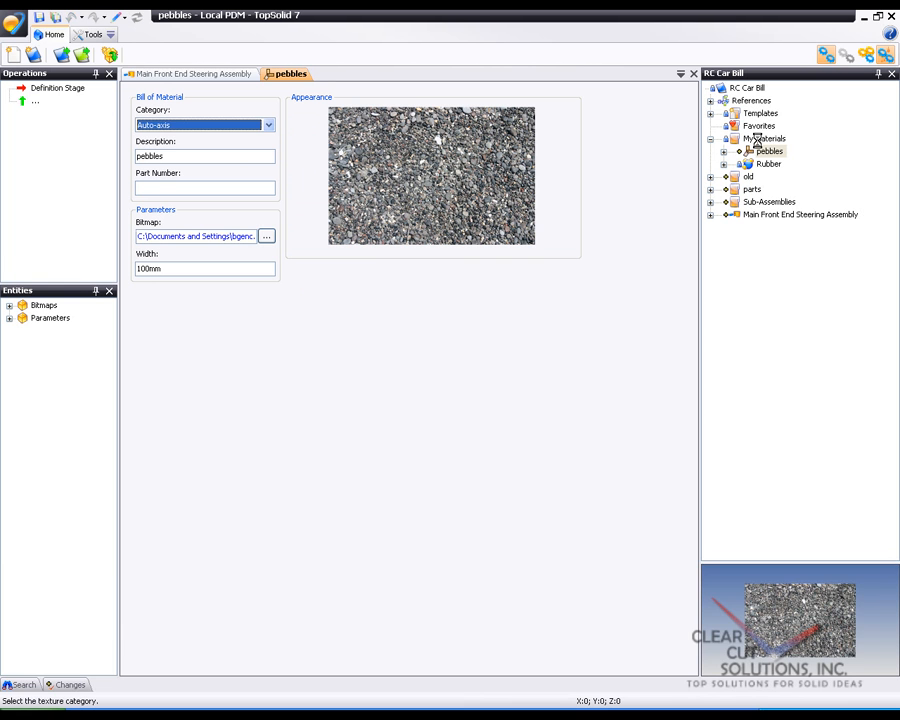
{"action": "right_click", "coordinate": [763, 138]}
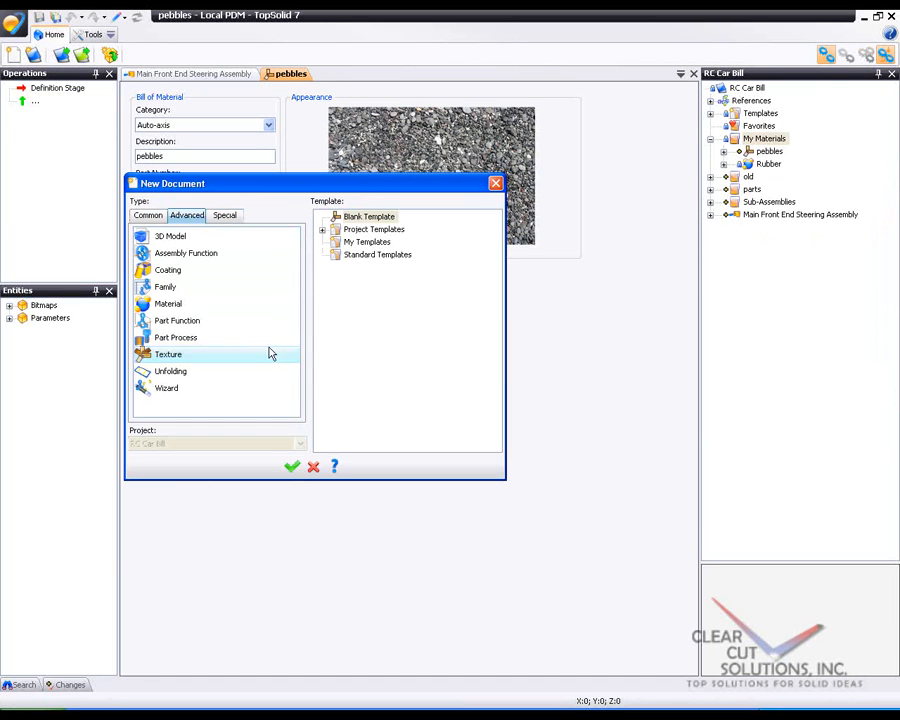
- Create Material 4 under My Materials with the description pebbles
{"action": "left_click", "coordinate": [168, 303]}
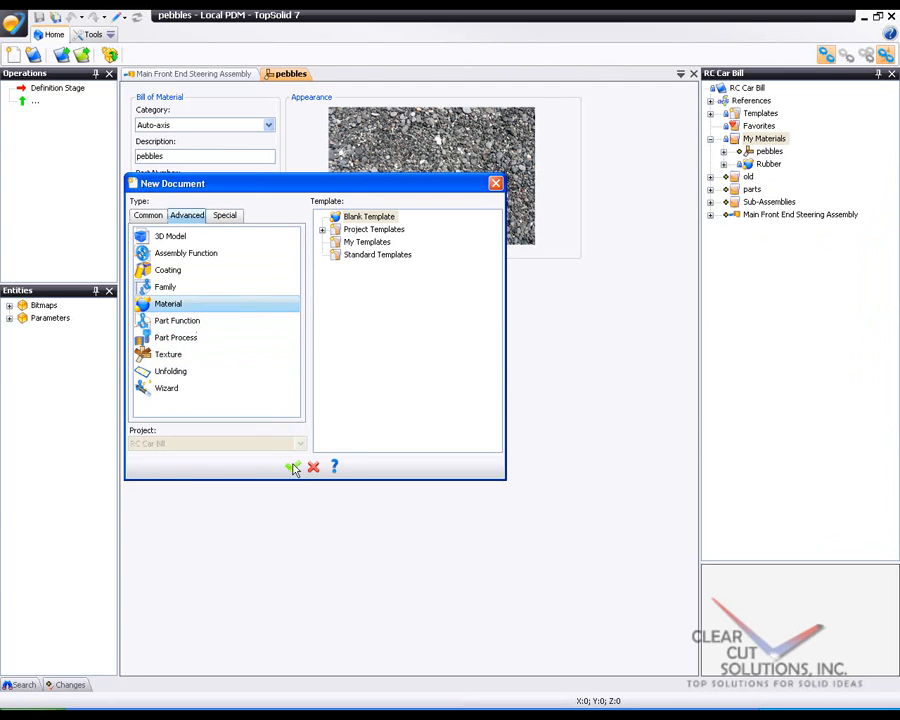
{"action": "left_click", "coordinate": [291, 467]}
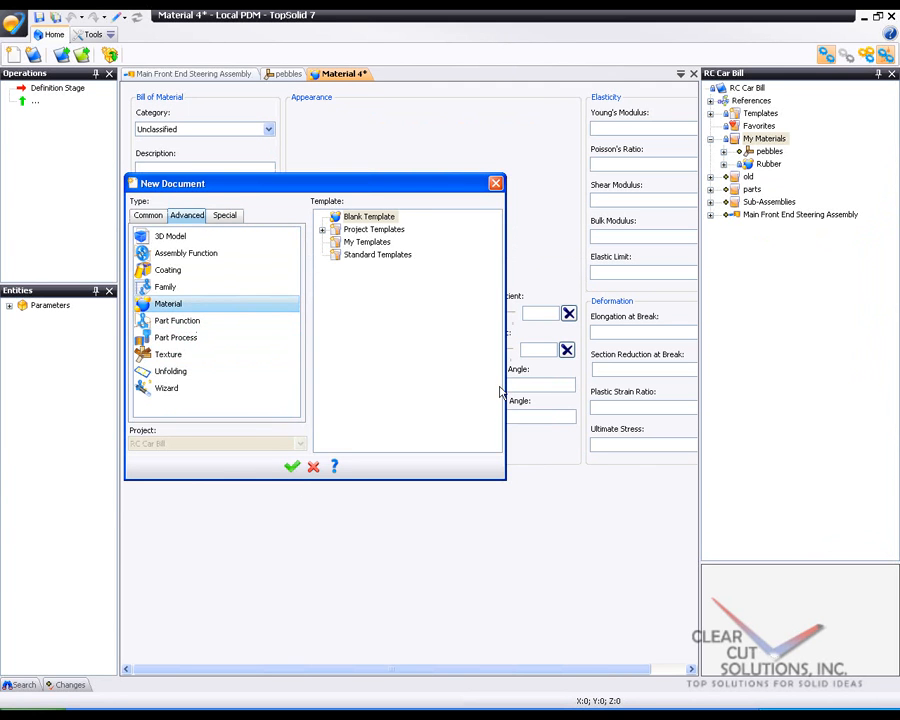
{"action": "left_click", "coordinate": [290, 466]}
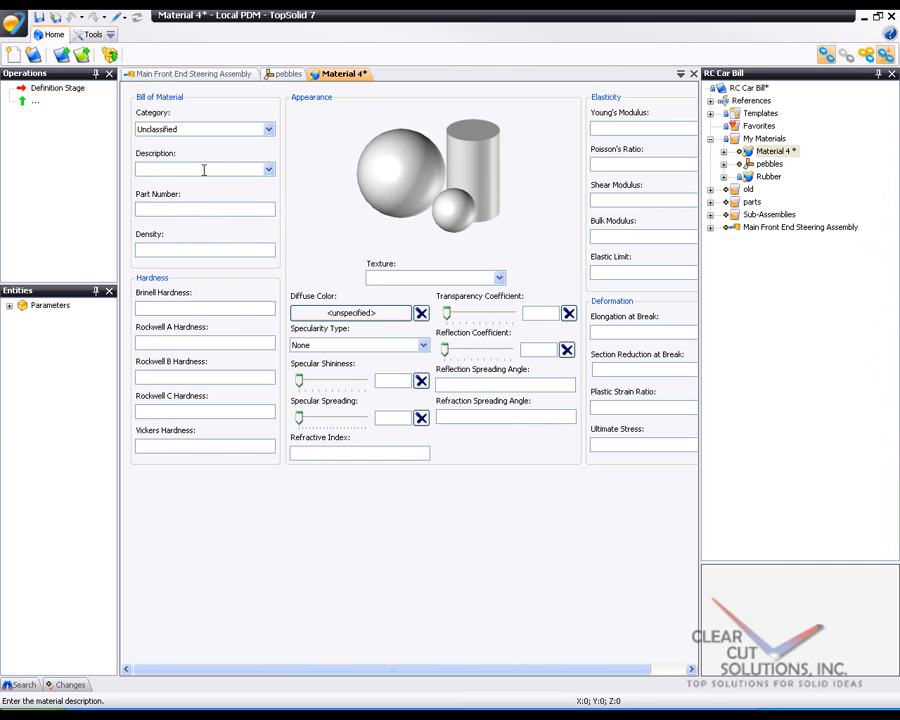
{"action": "type", "text": "pebbles"}
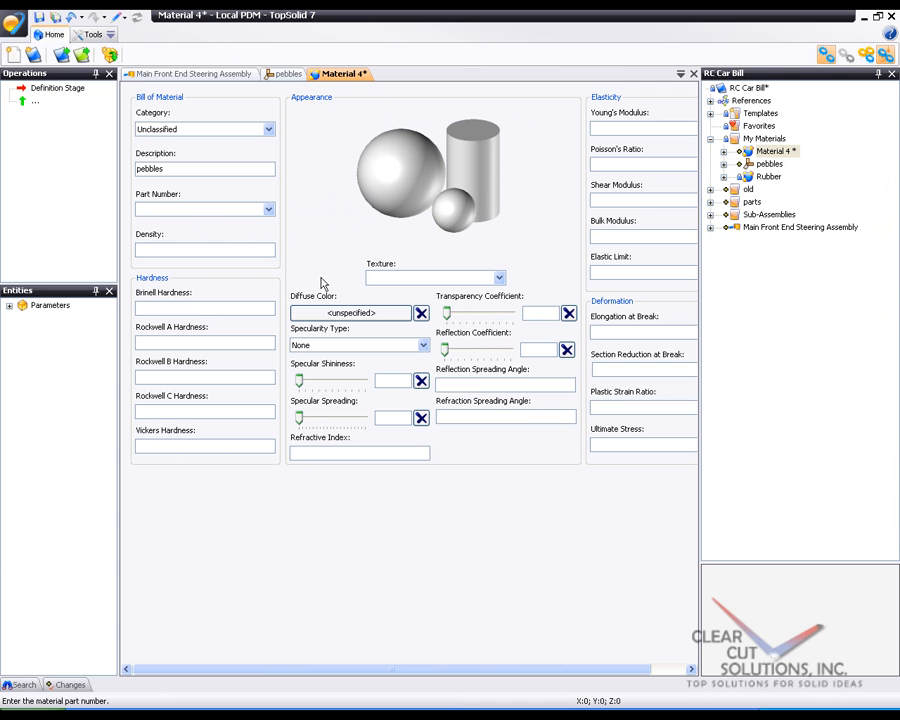
{"action": "left_click", "coordinate": [492, 277]}
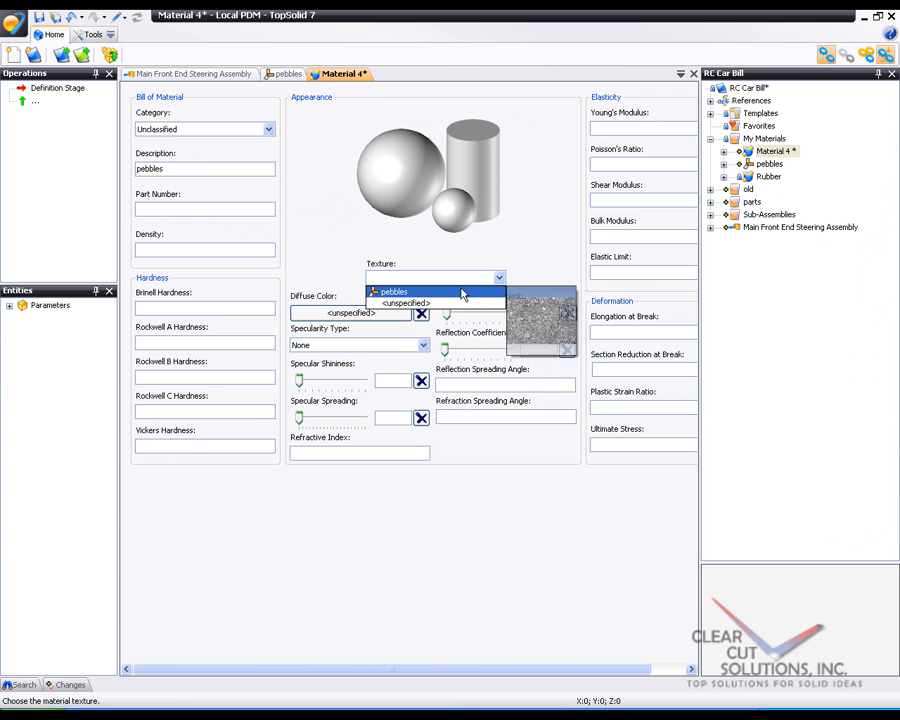
- Give Material 4 the pebbles texture, light cyan diffuse, 50% shininess and 6% spreading
{"action": "left_click", "coordinate": [394, 291]}
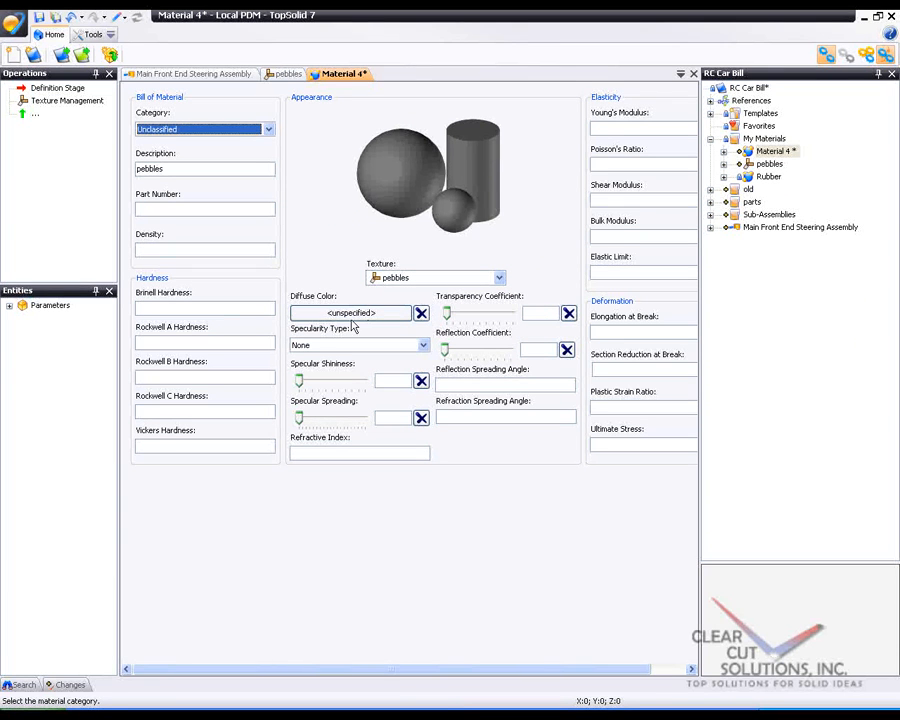
{"action": "left_click", "coordinate": [350, 313]}
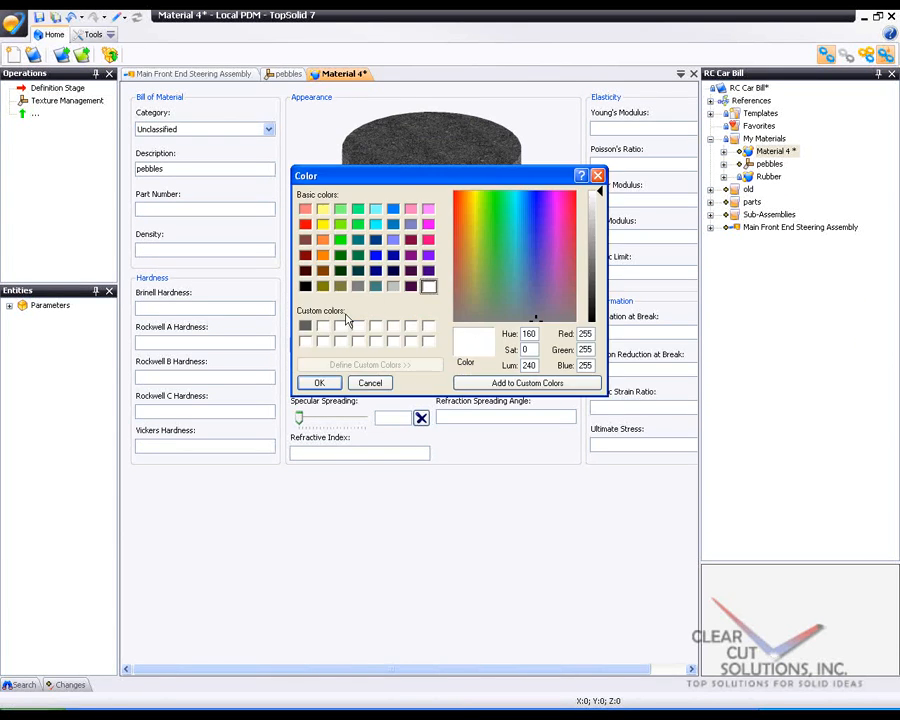
{"action": "left_click", "coordinate": [377, 208]}
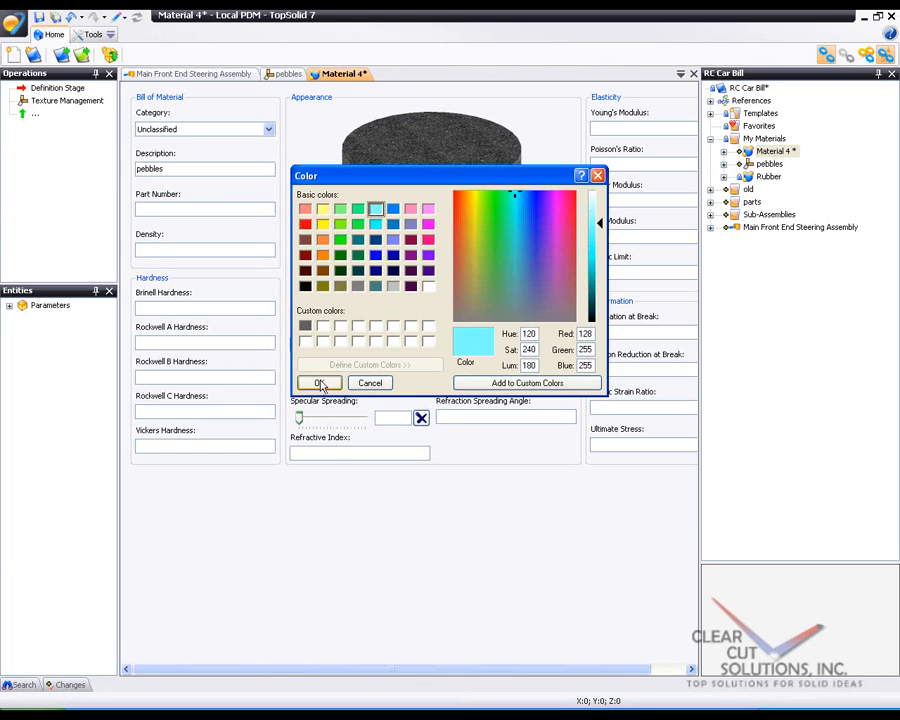
{"action": "left_click", "coordinate": [316, 383]}
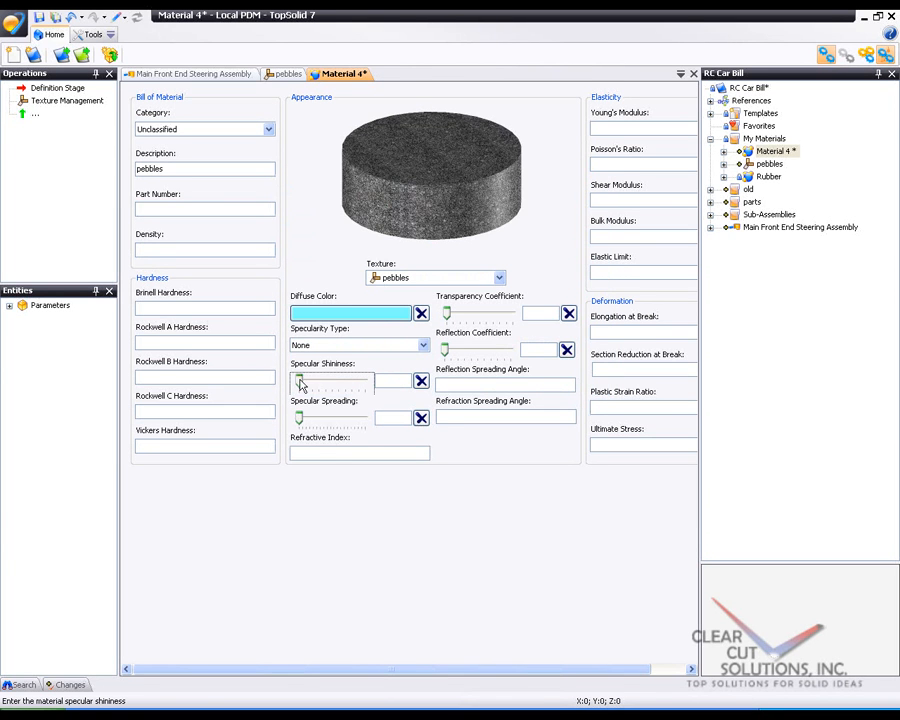
{"action": "left_click_drag", "start_coordinate": [300, 382], "coordinate": [333, 382]}
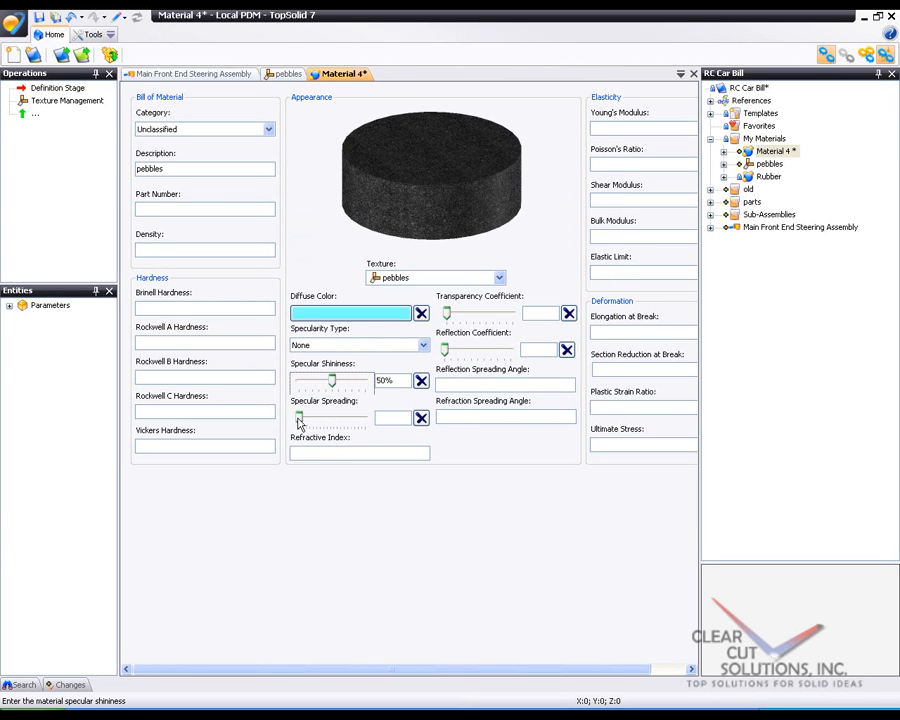
{"action": "left_click_drag", "start_coordinate": [300, 417], "coordinate": [320, 417]}
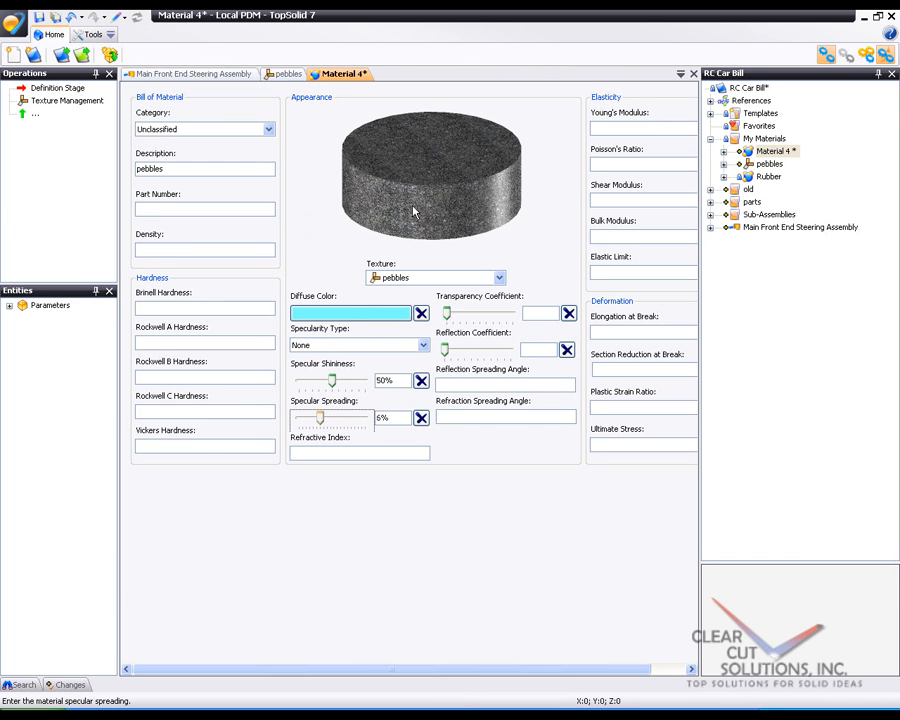
{"action": "left_click", "coordinate": [778, 150]}
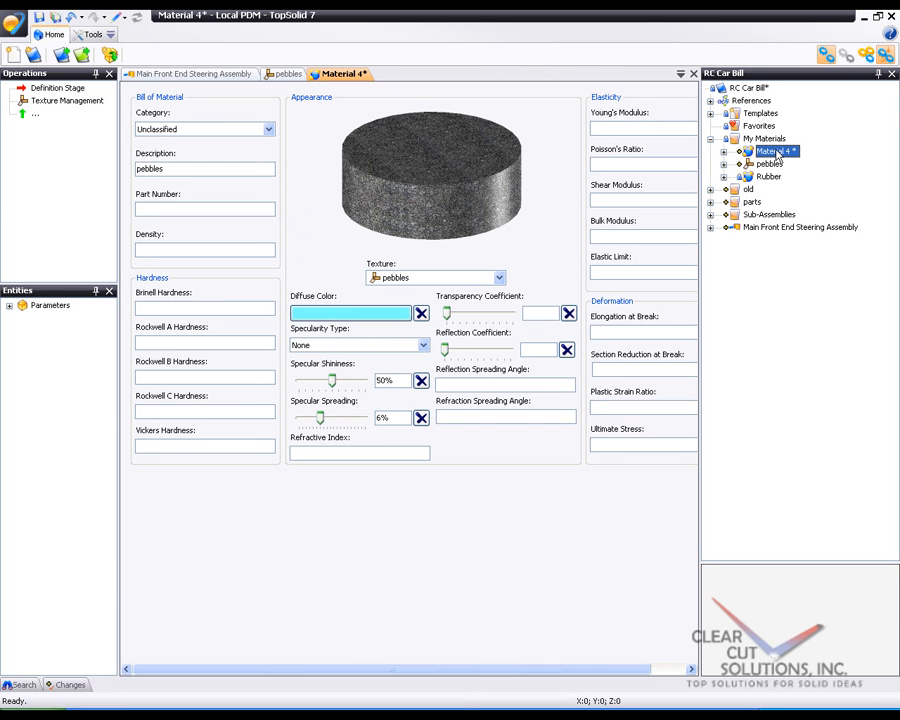
{"action": "left_click", "coordinate": [770, 165]}
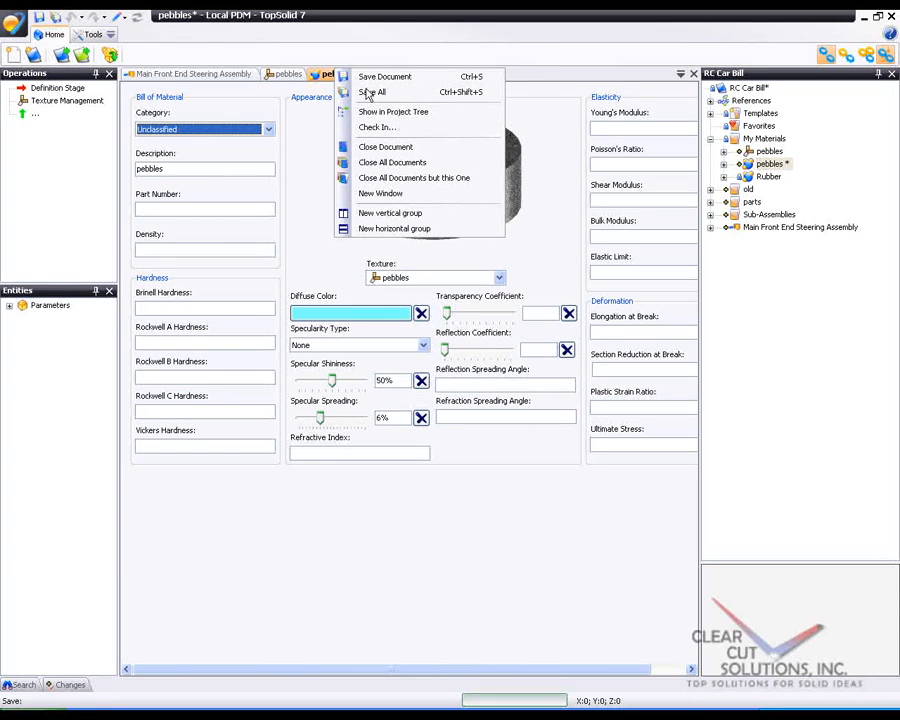
- Save all documents, including the renamed pebbles material
{"action": "left_click", "coordinate": [381, 92]}
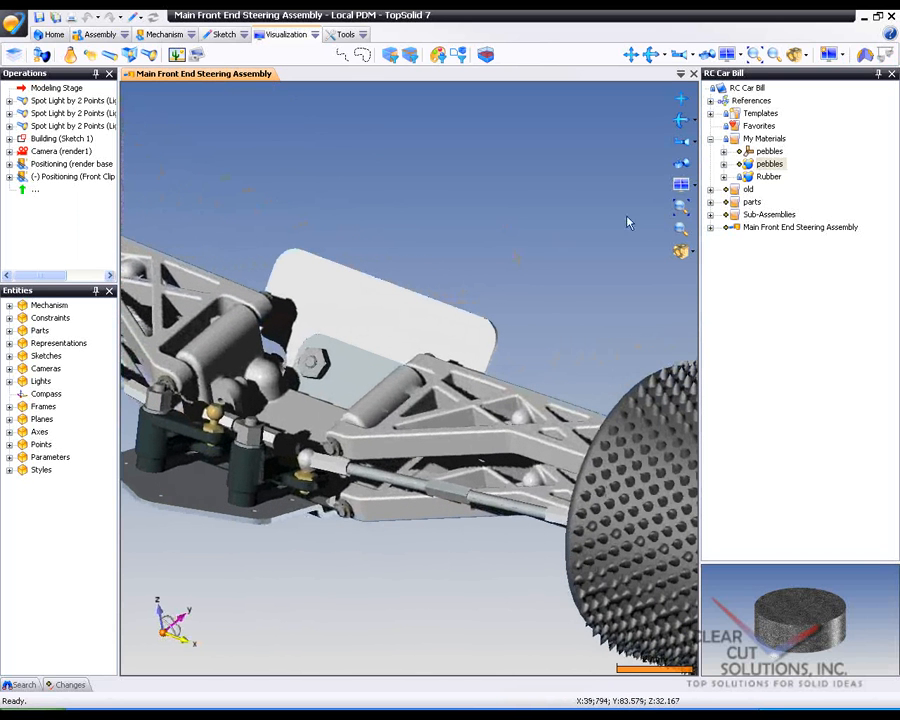
- Apply the pebbles material to the chassis arm parts of the steering assembly
{"action": "left_click", "coordinate": [763, 163]}
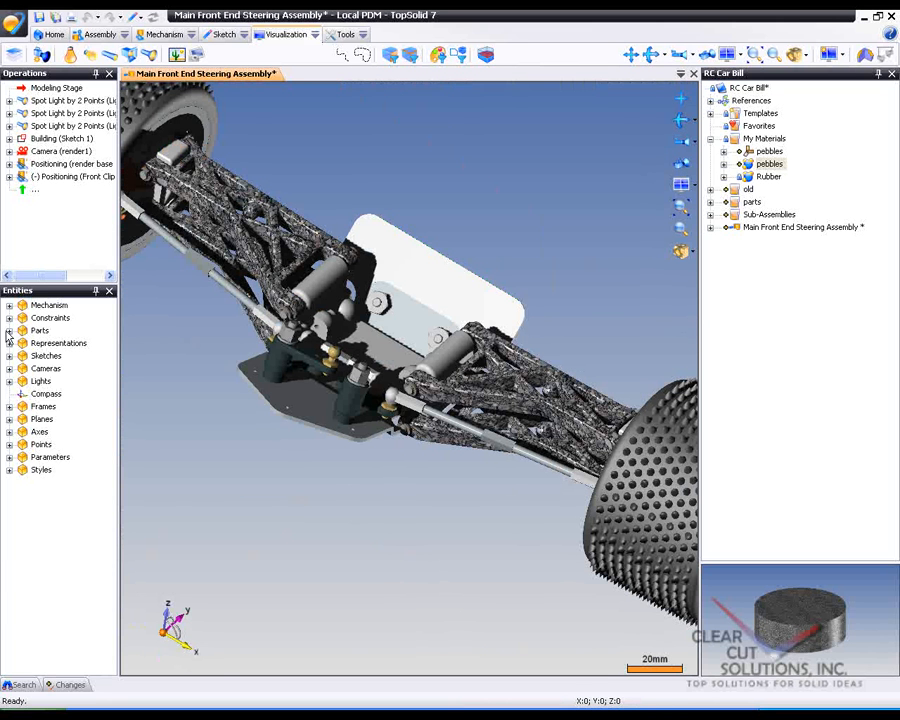
{"action": "right_click", "coordinate": [50, 343]}
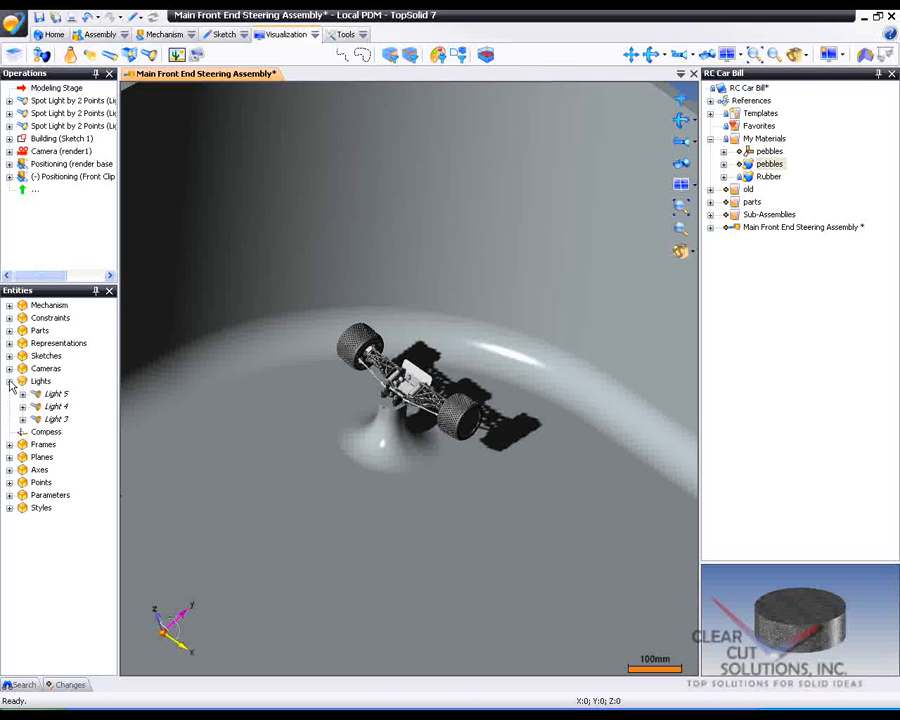
- Show the blue, magenta and green spot lights 3–5 and enable realistic lighting
{"action": "left_click", "coordinate": [55, 406]}
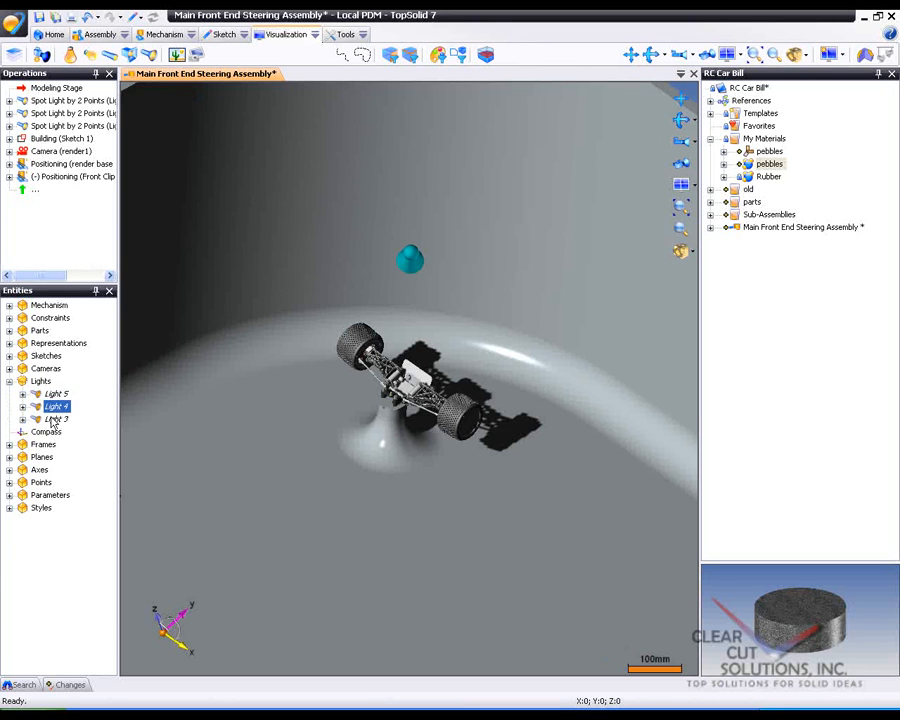
{"action": "right_click", "coordinate": [56, 406]}
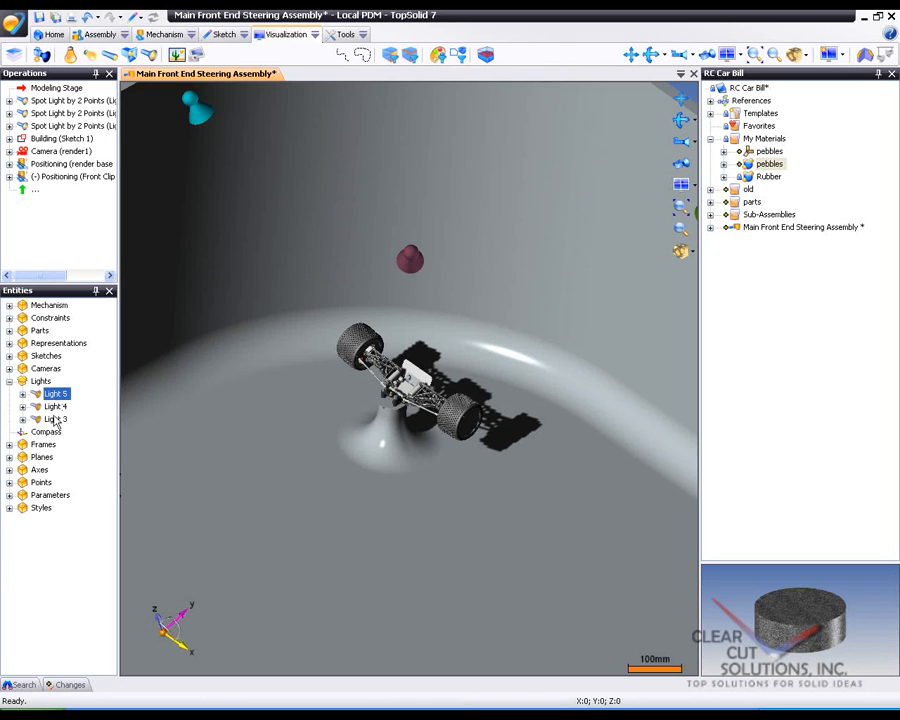
{"action": "right_click", "coordinate": [54, 418]}
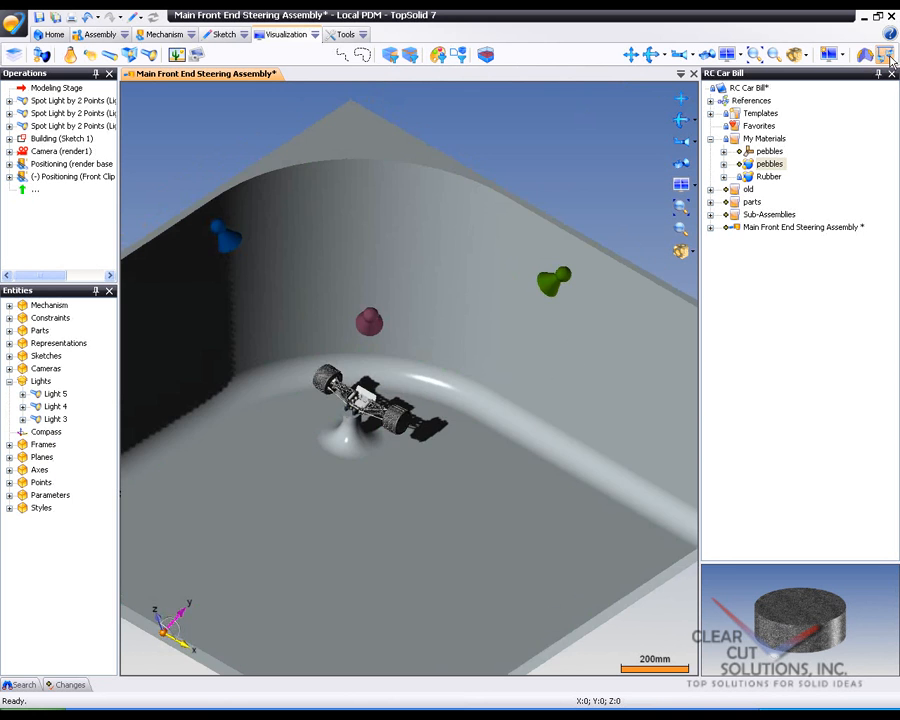
{"action": "left_click", "coordinate": [882, 52]}
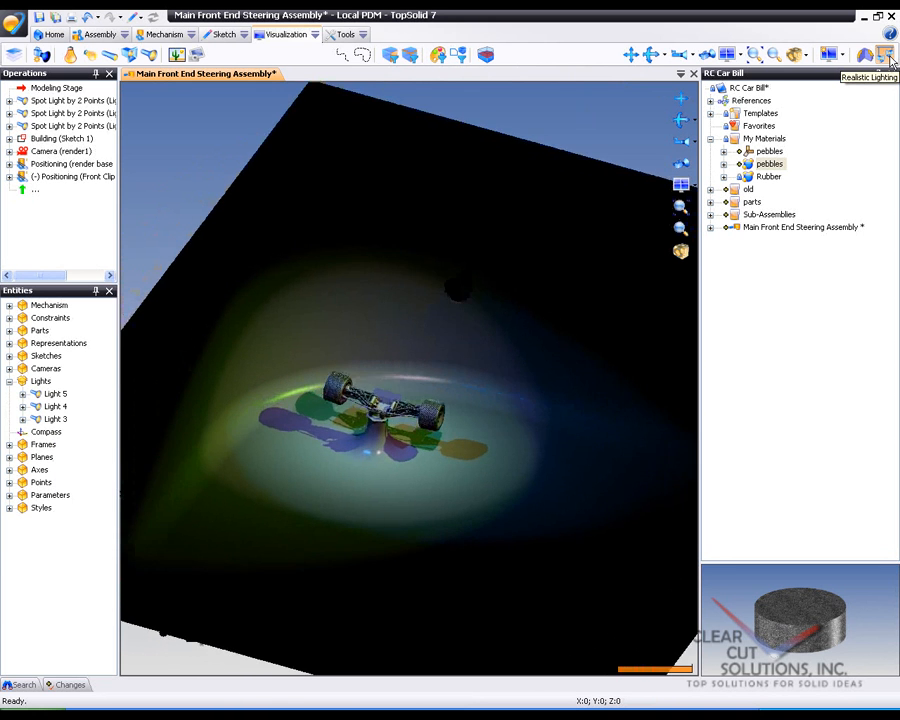